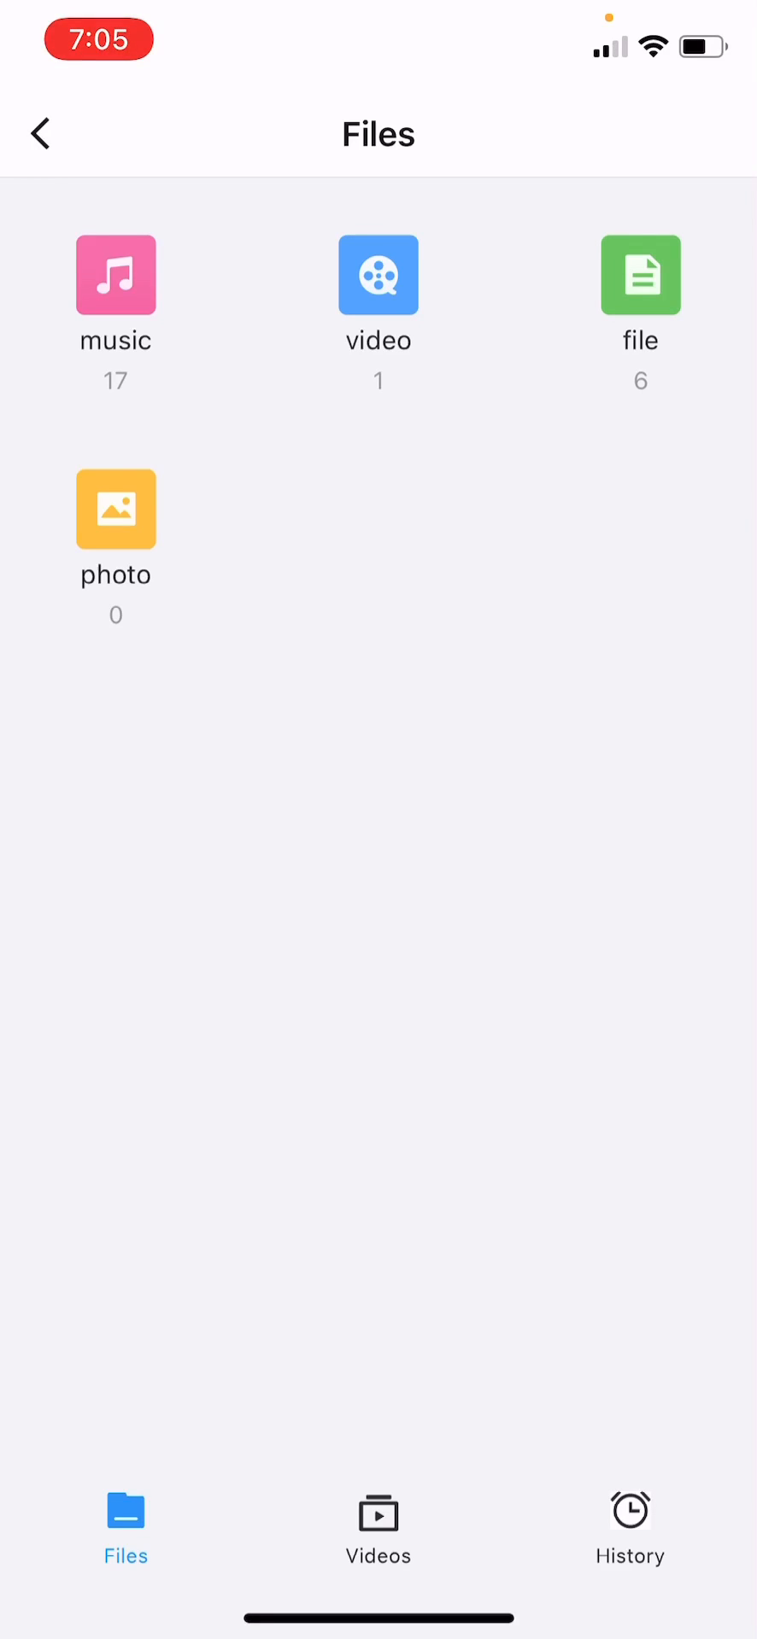
# Step: Open the received videos category and import the screen recording into the gallery
pyautogui.click(378, 1528)
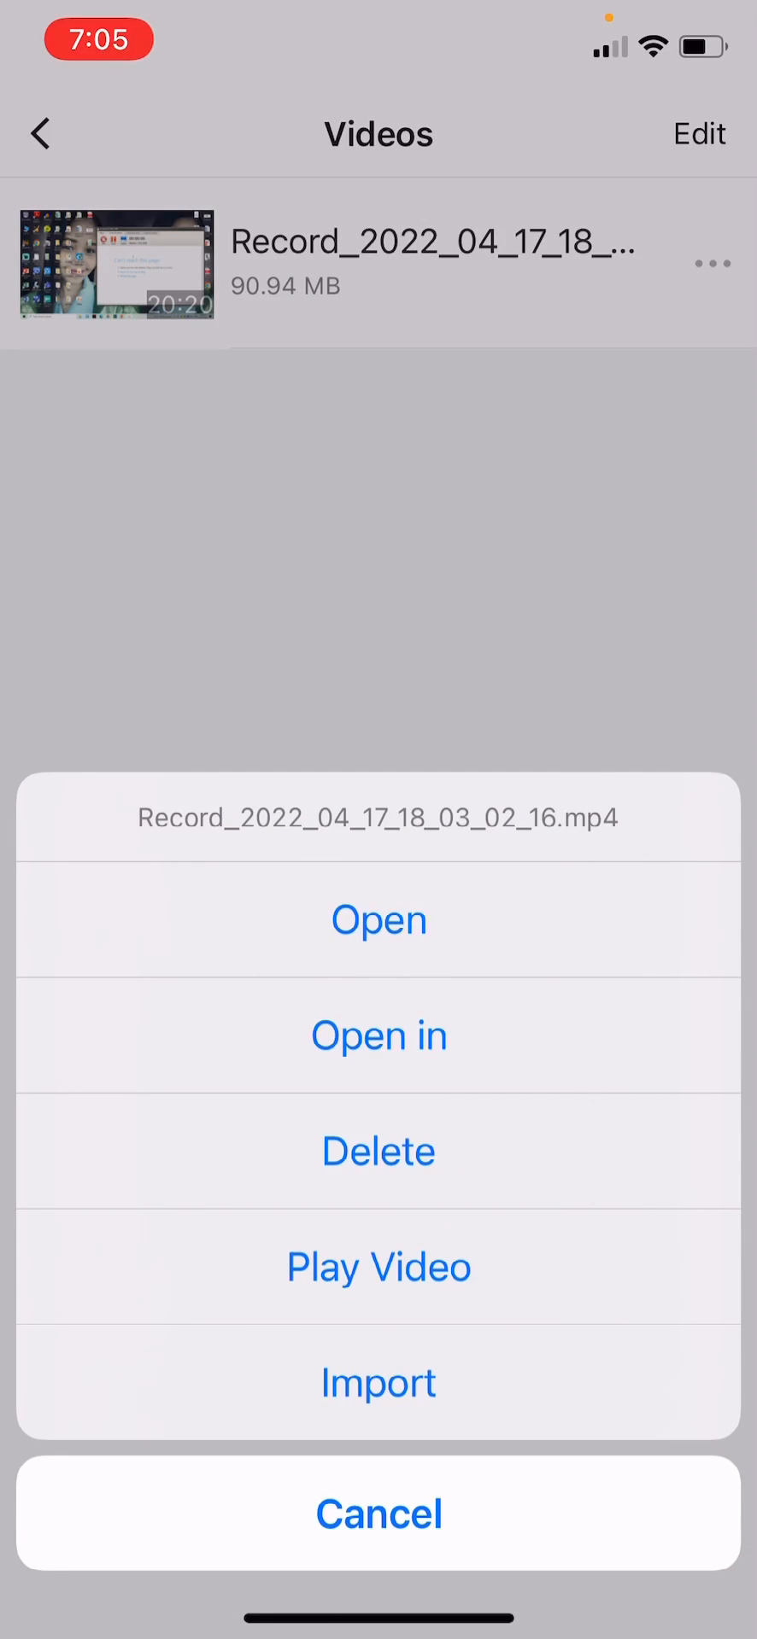
pyautogui.click(378, 1383)
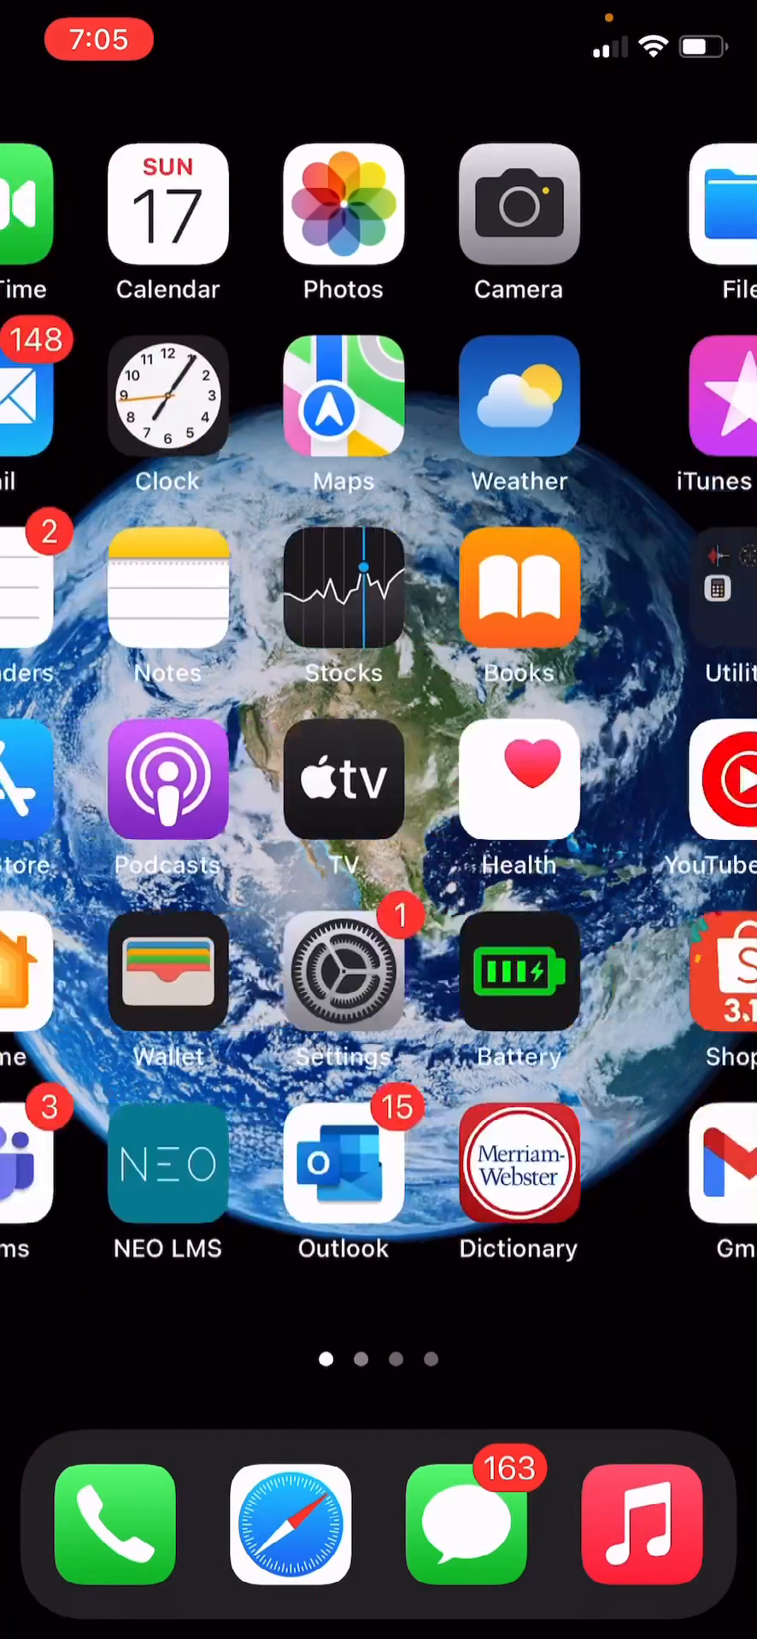
# Step: Launch Photos and scroll the albums to find the recording in Recents
pyautogui.click(342, 205)
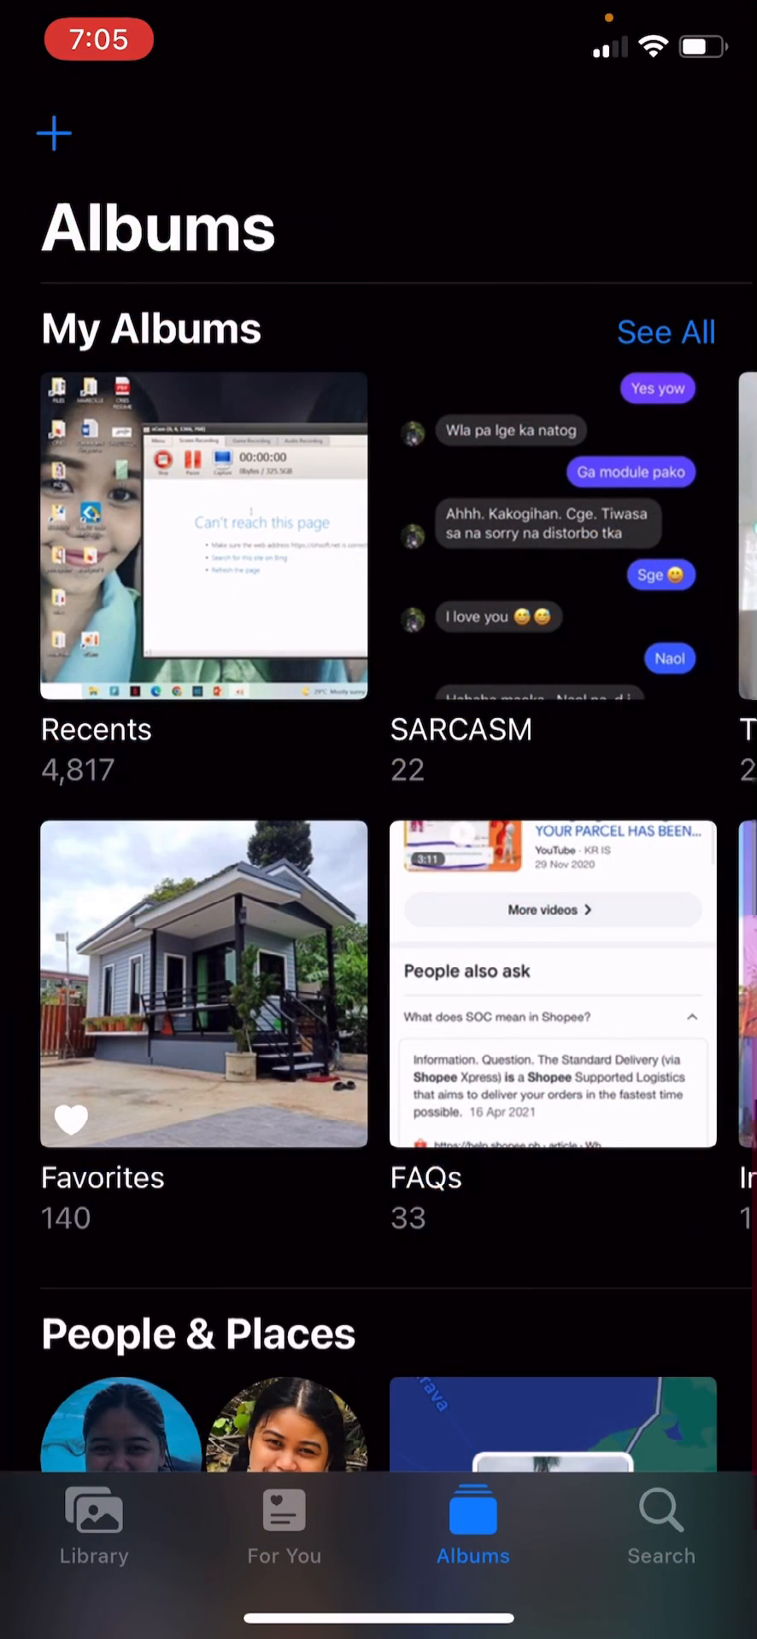
pyautogui.scroll(-3)
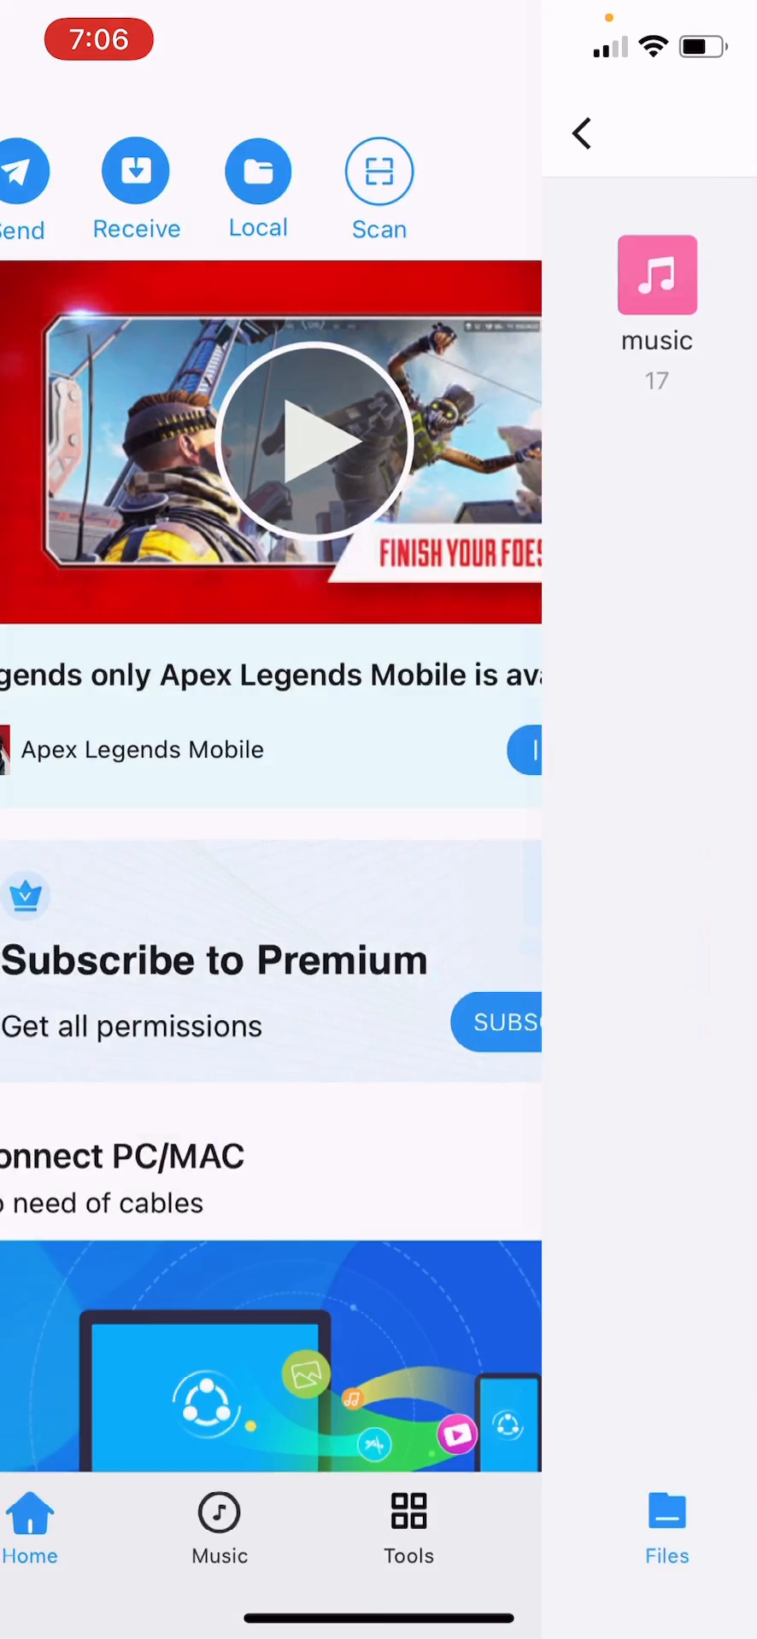
# Step: Exit SHAREit to the home screen page holding its icon
pyautogui.click(667, 1527)
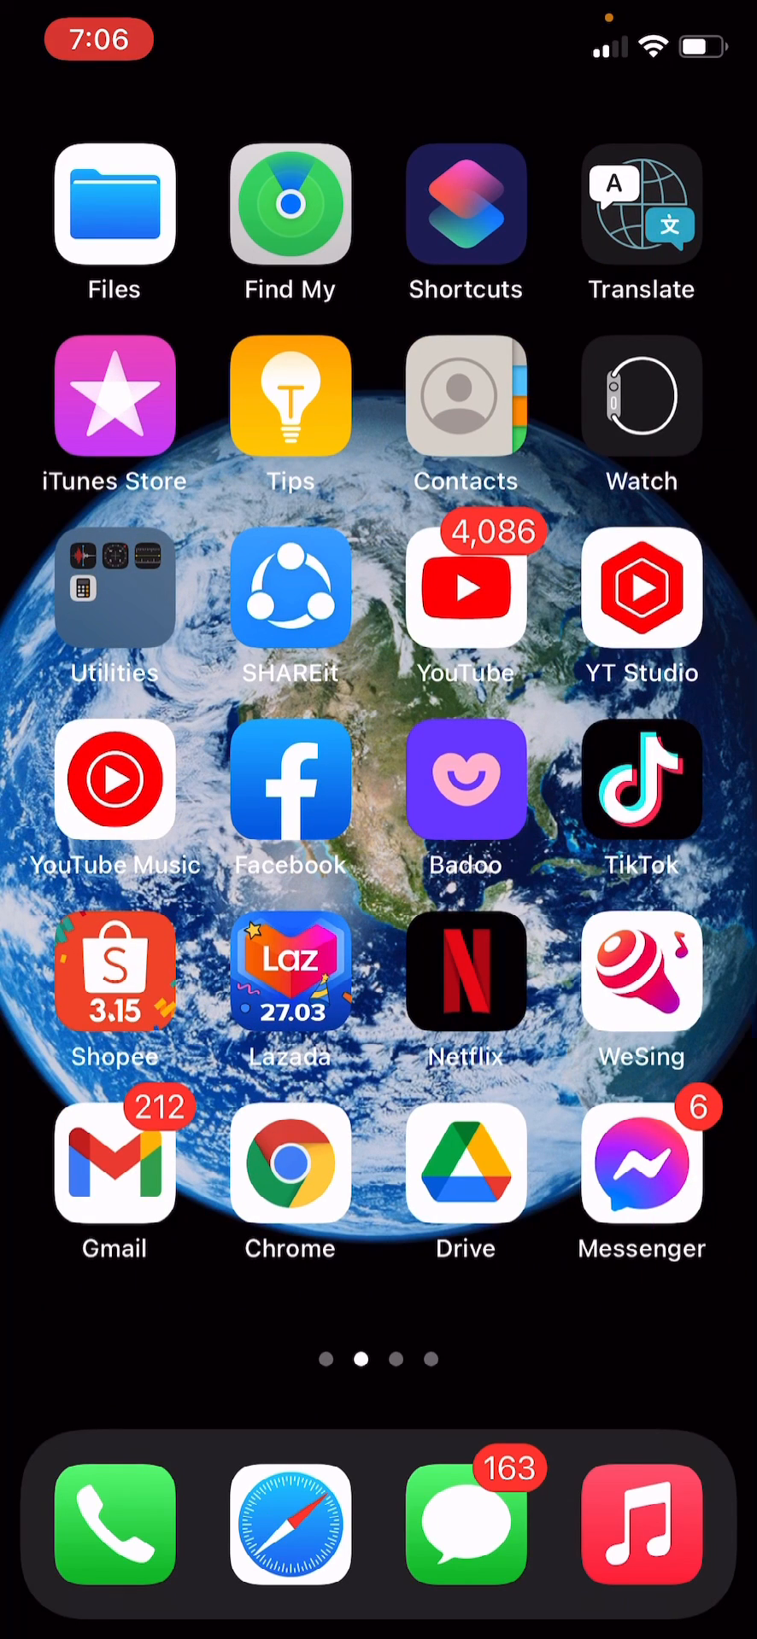
# Step: Reopen SHAREit to see only music, file and photo categories
pyautogui.click(116, 204)
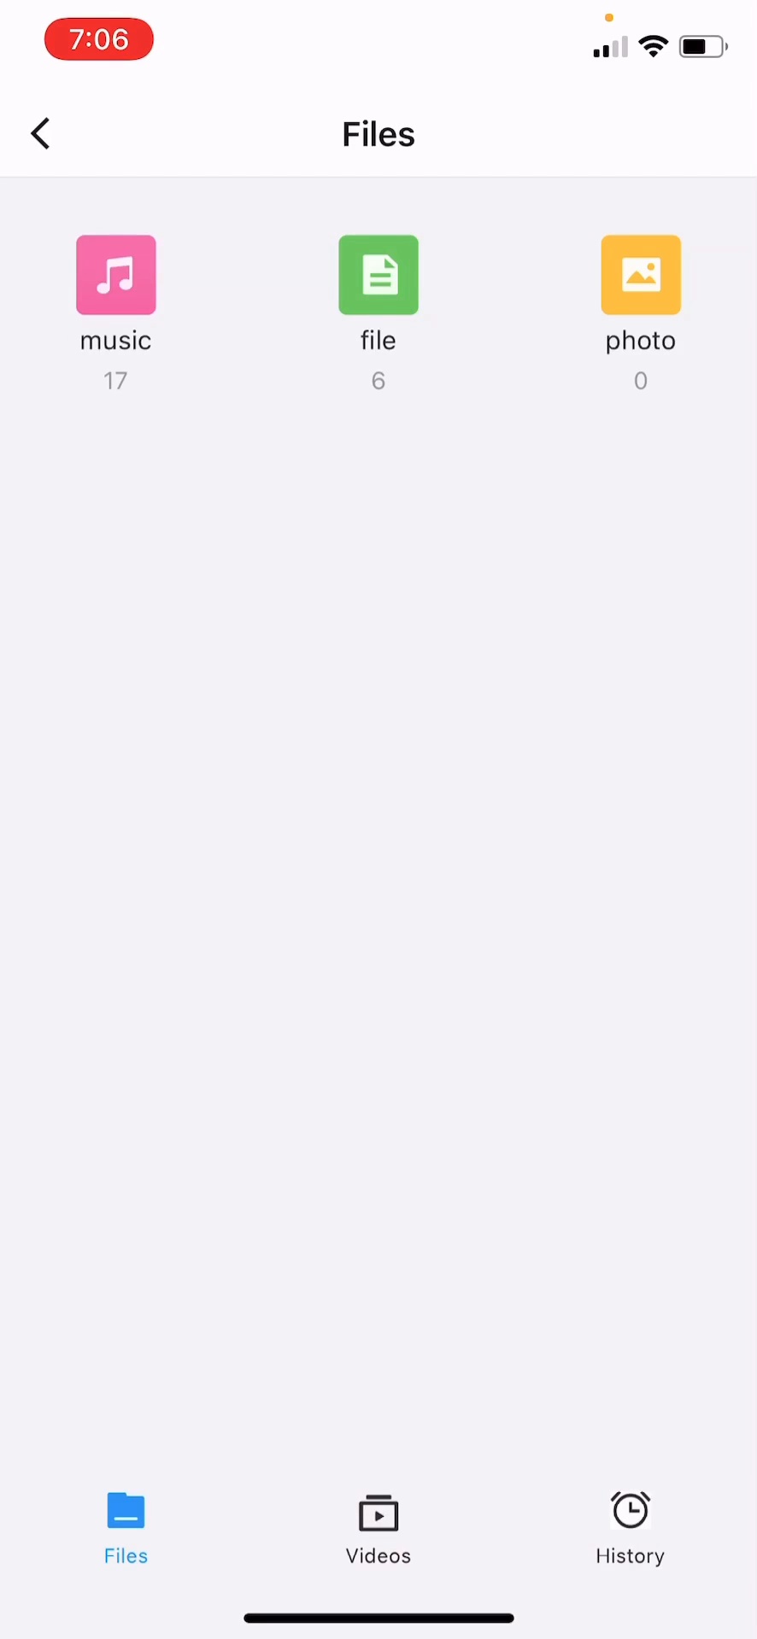